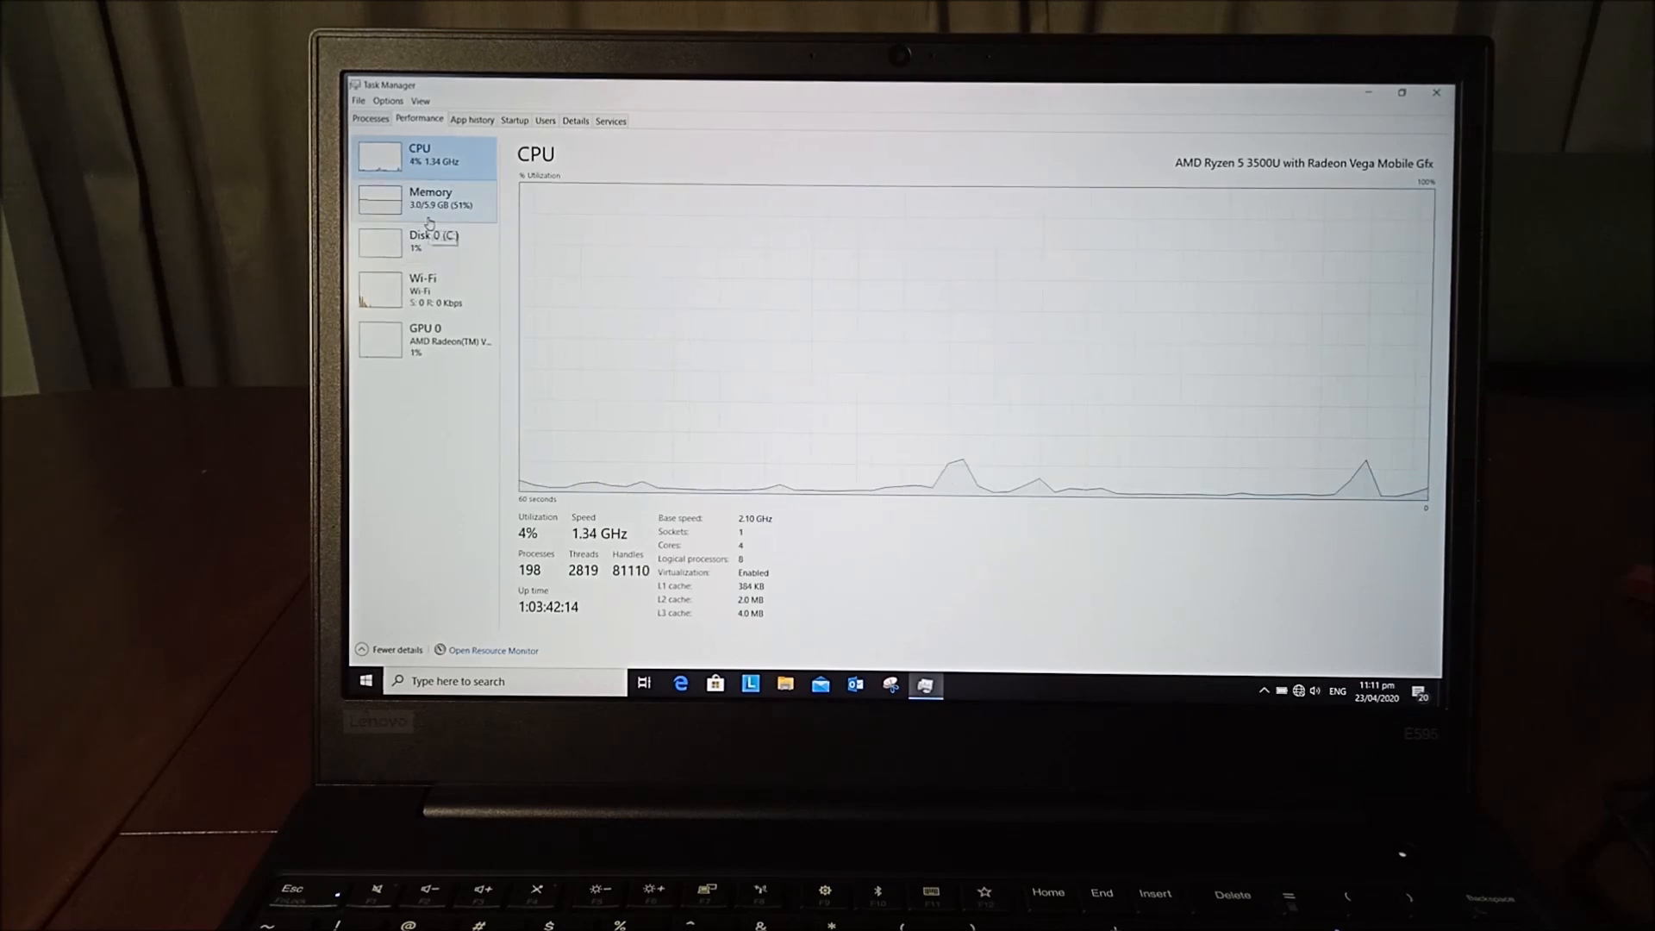
Show the Memory page: 8 GB installed at 2400 MHz, one of two slots used.
{"action": "left_click", "coordinate": [431, 197]}
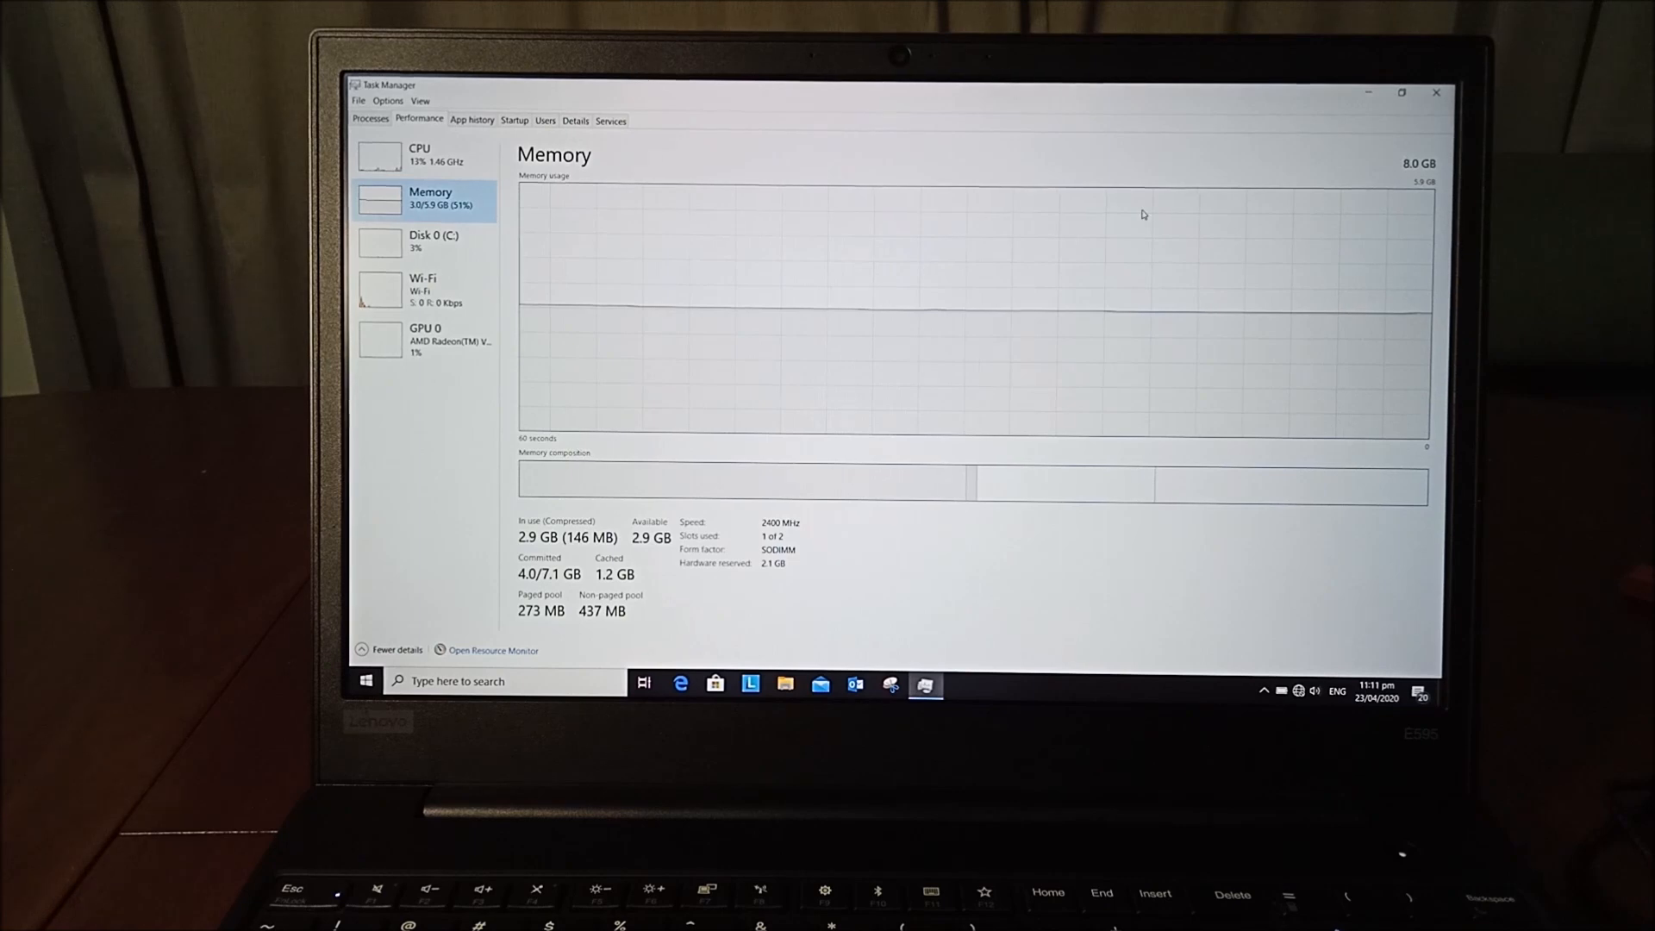
{"action": "mouse_move", "coordinate": [851, 288]}
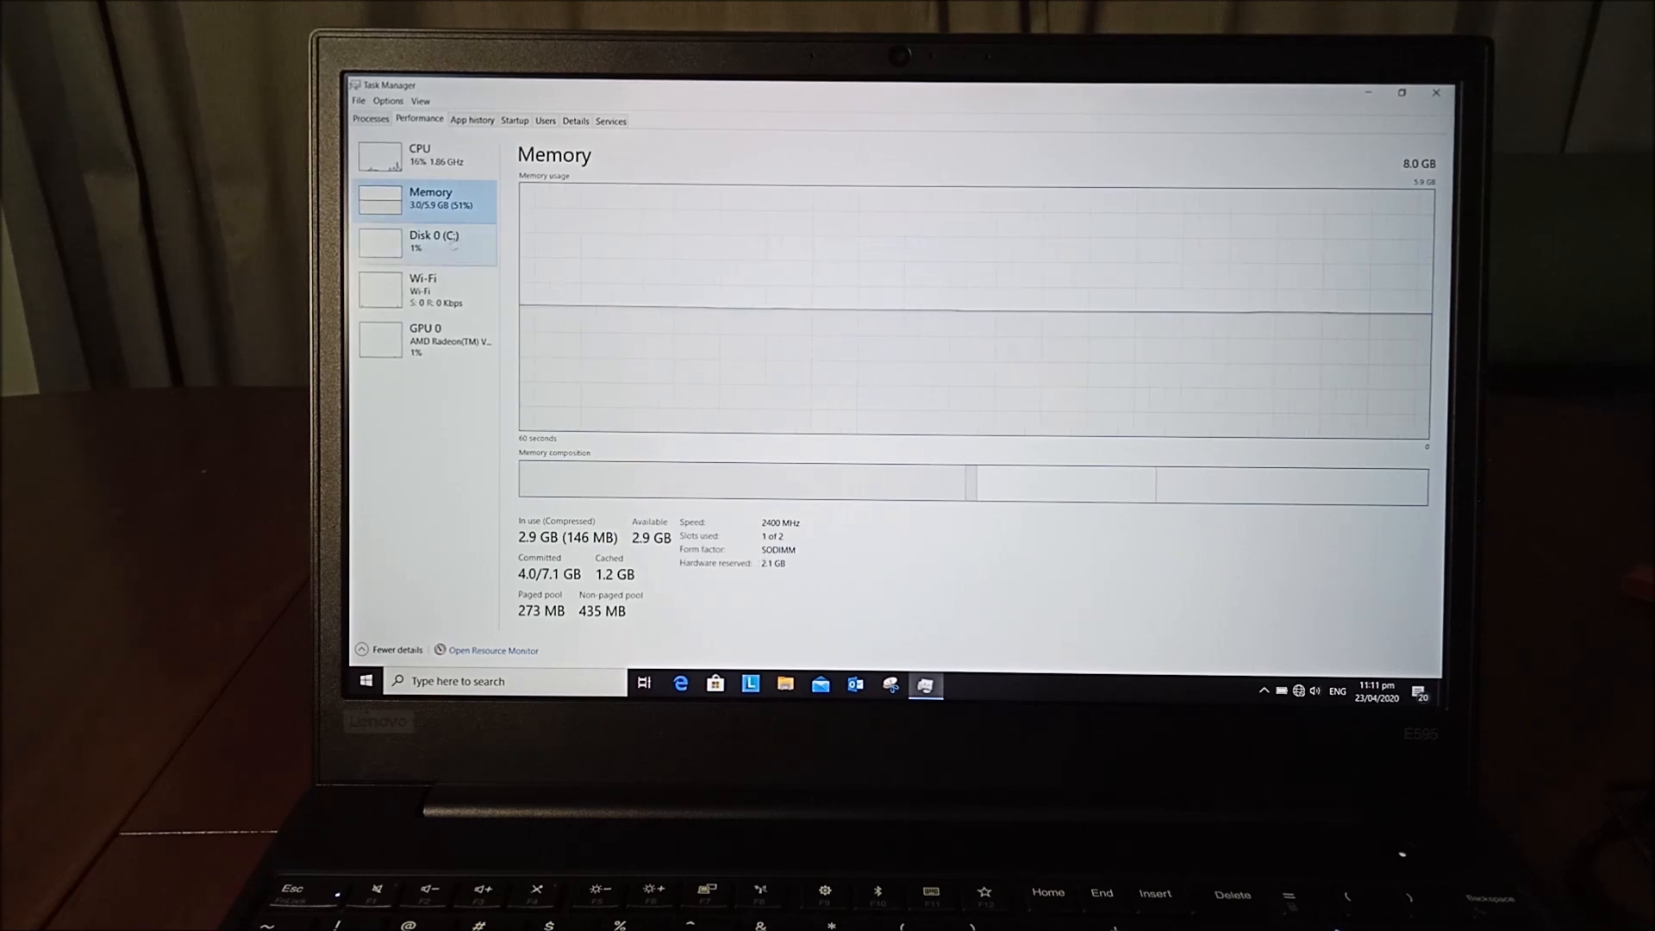
View the 477 GB Disk 0 (C:) details, then the AMD Radeon Vega 8 GPU details.
{"action": "left_click", "coordinate": [433, 240]}
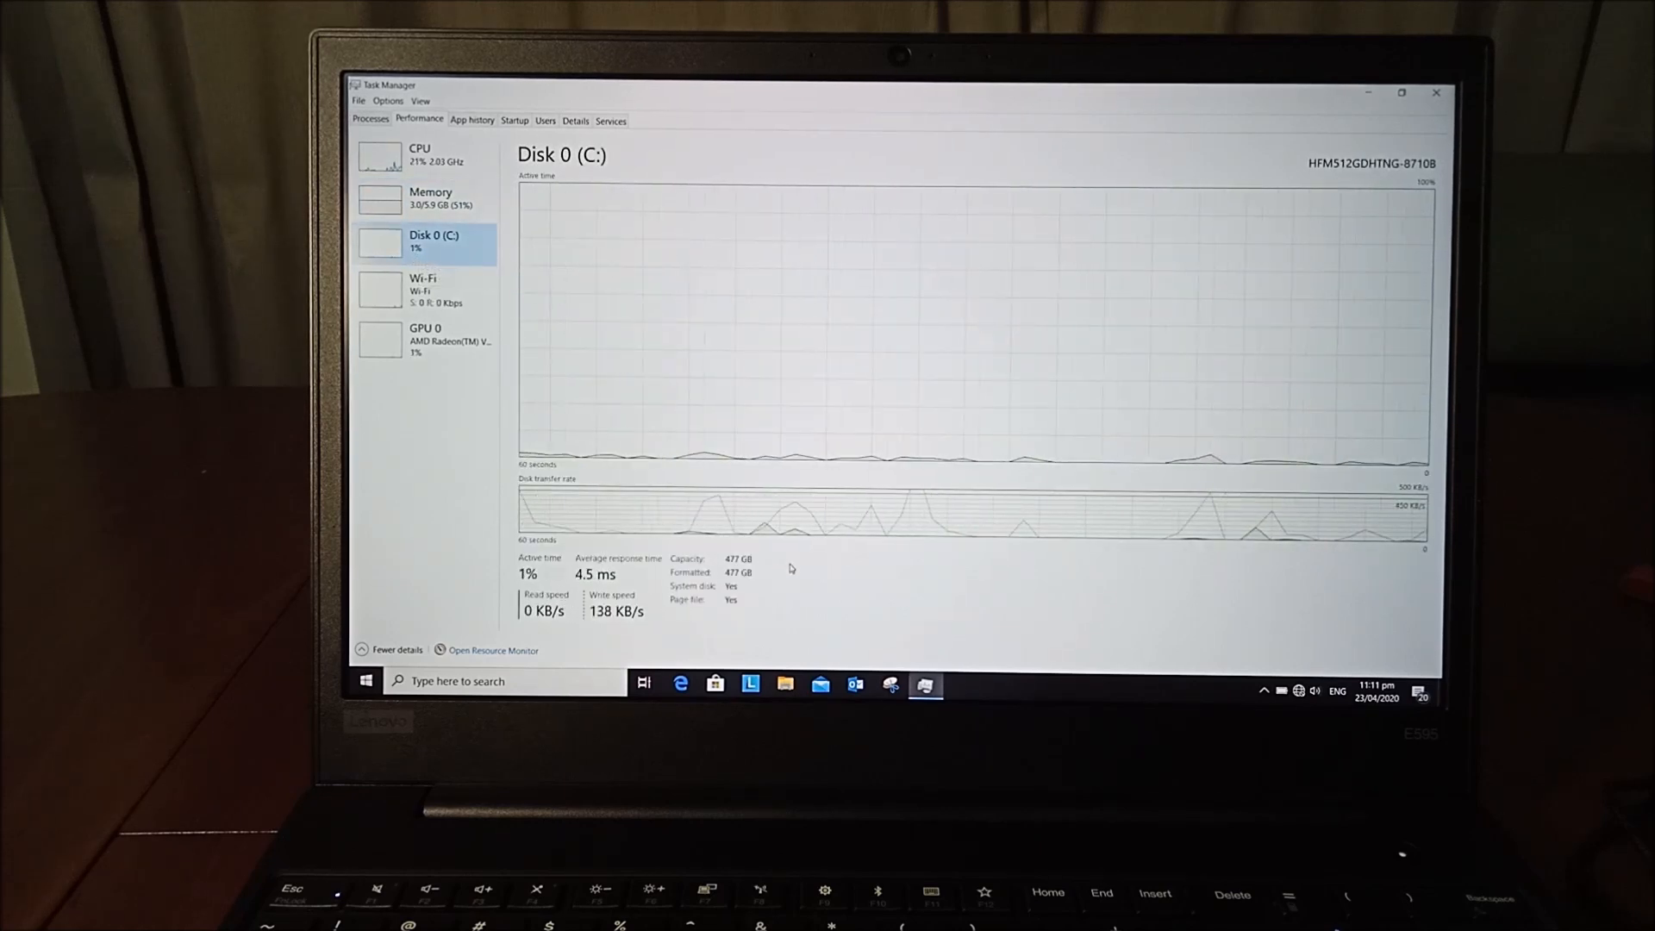
{"action": "mouse_move", "coordinate": [737, 500]}
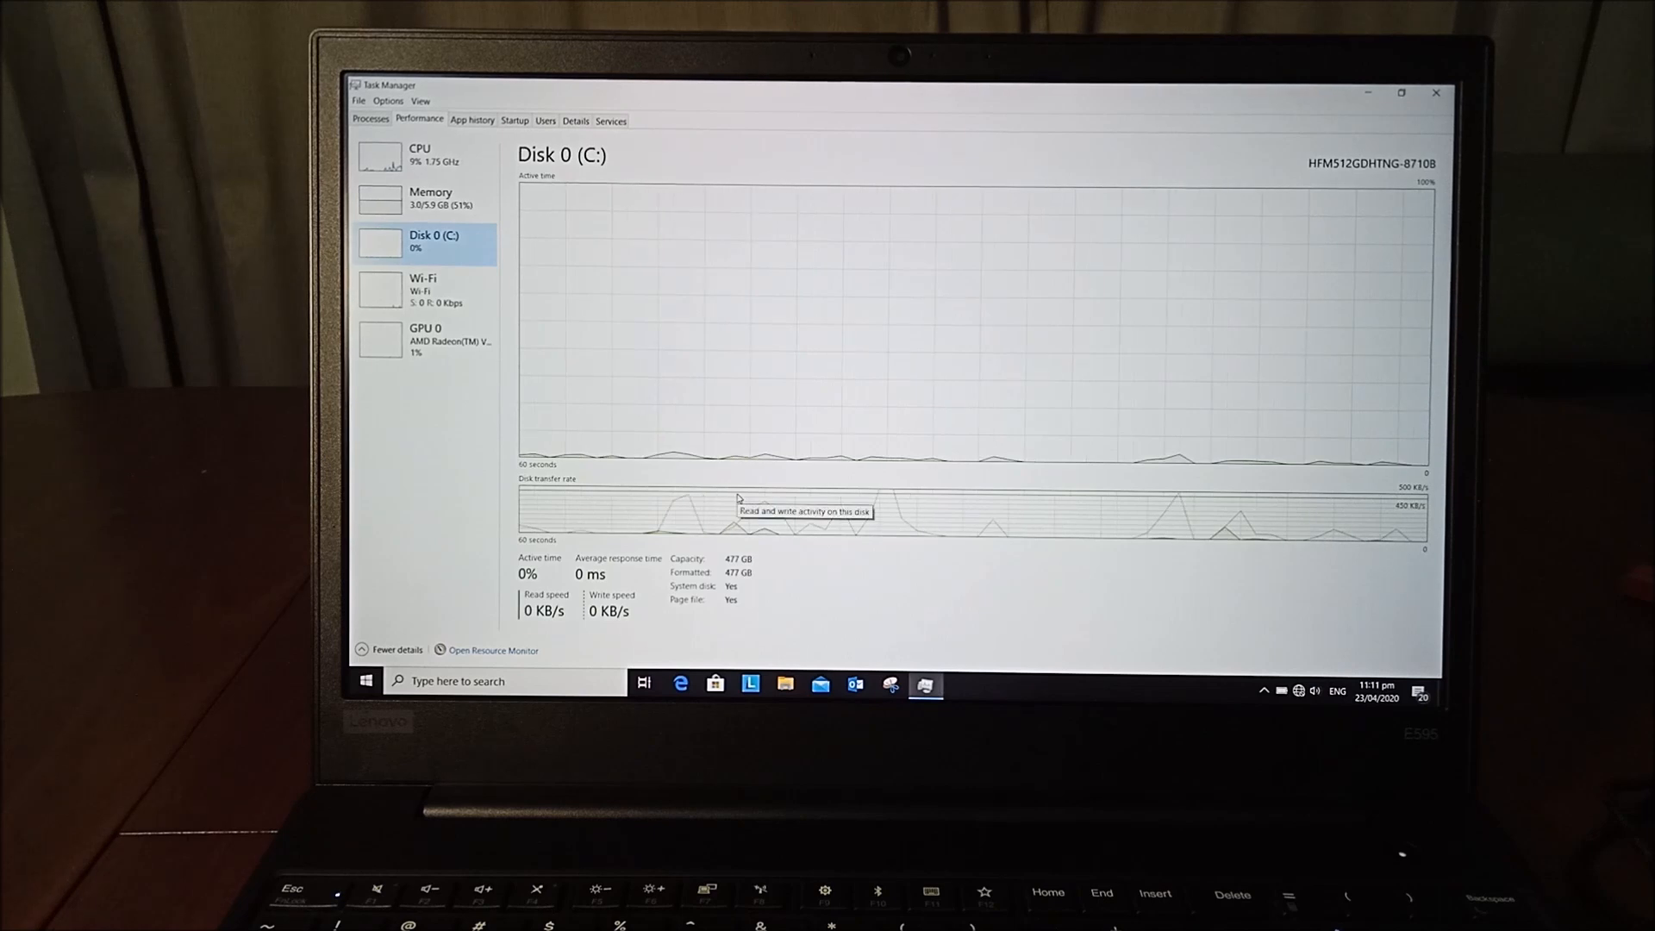
{"action": "mouse_move", "coordinate": [443, 285]}
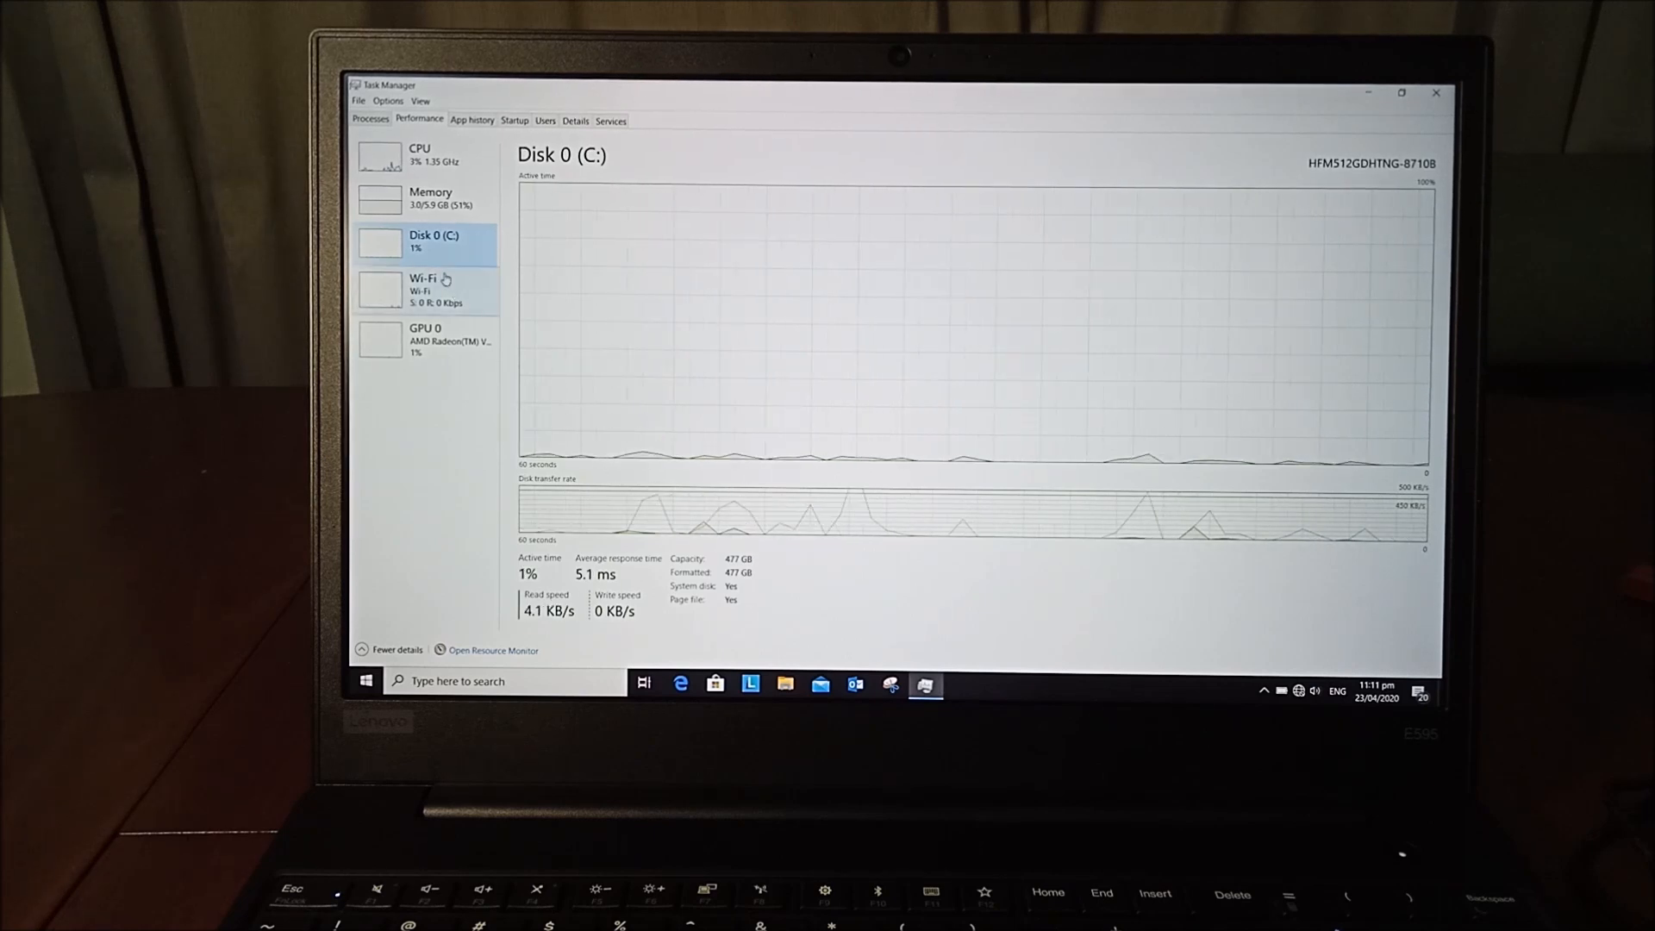
{"action": "left_click", "coordinate": [424, 338]}
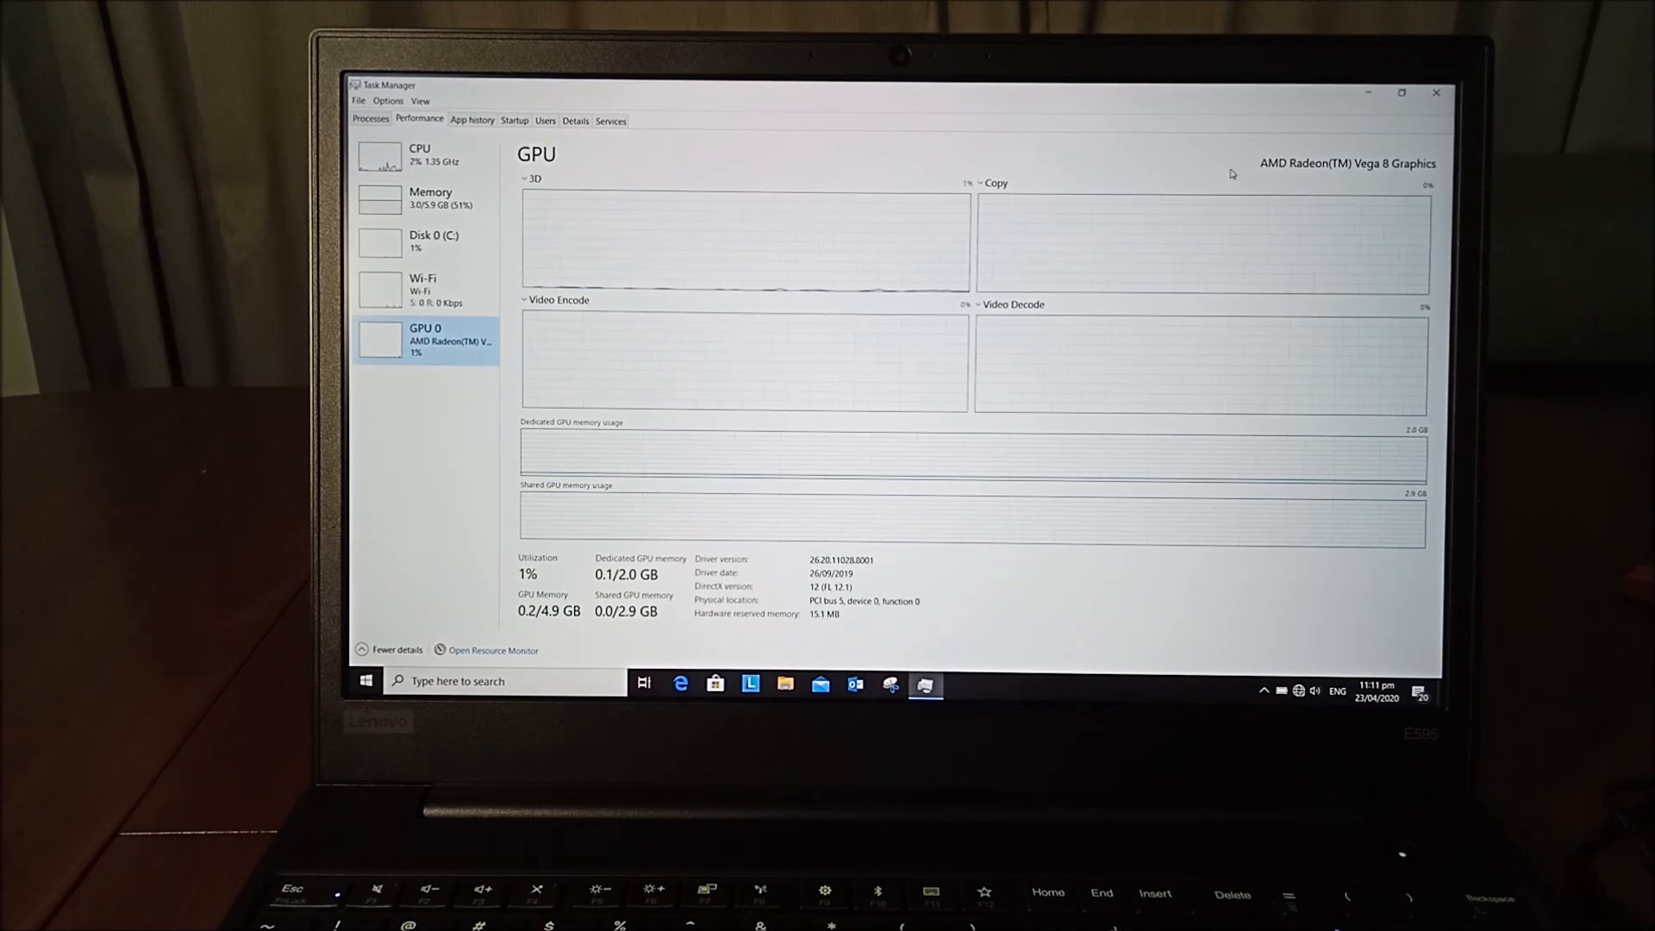
{"action": "mouse_move", "coordinate": [776, 578]}
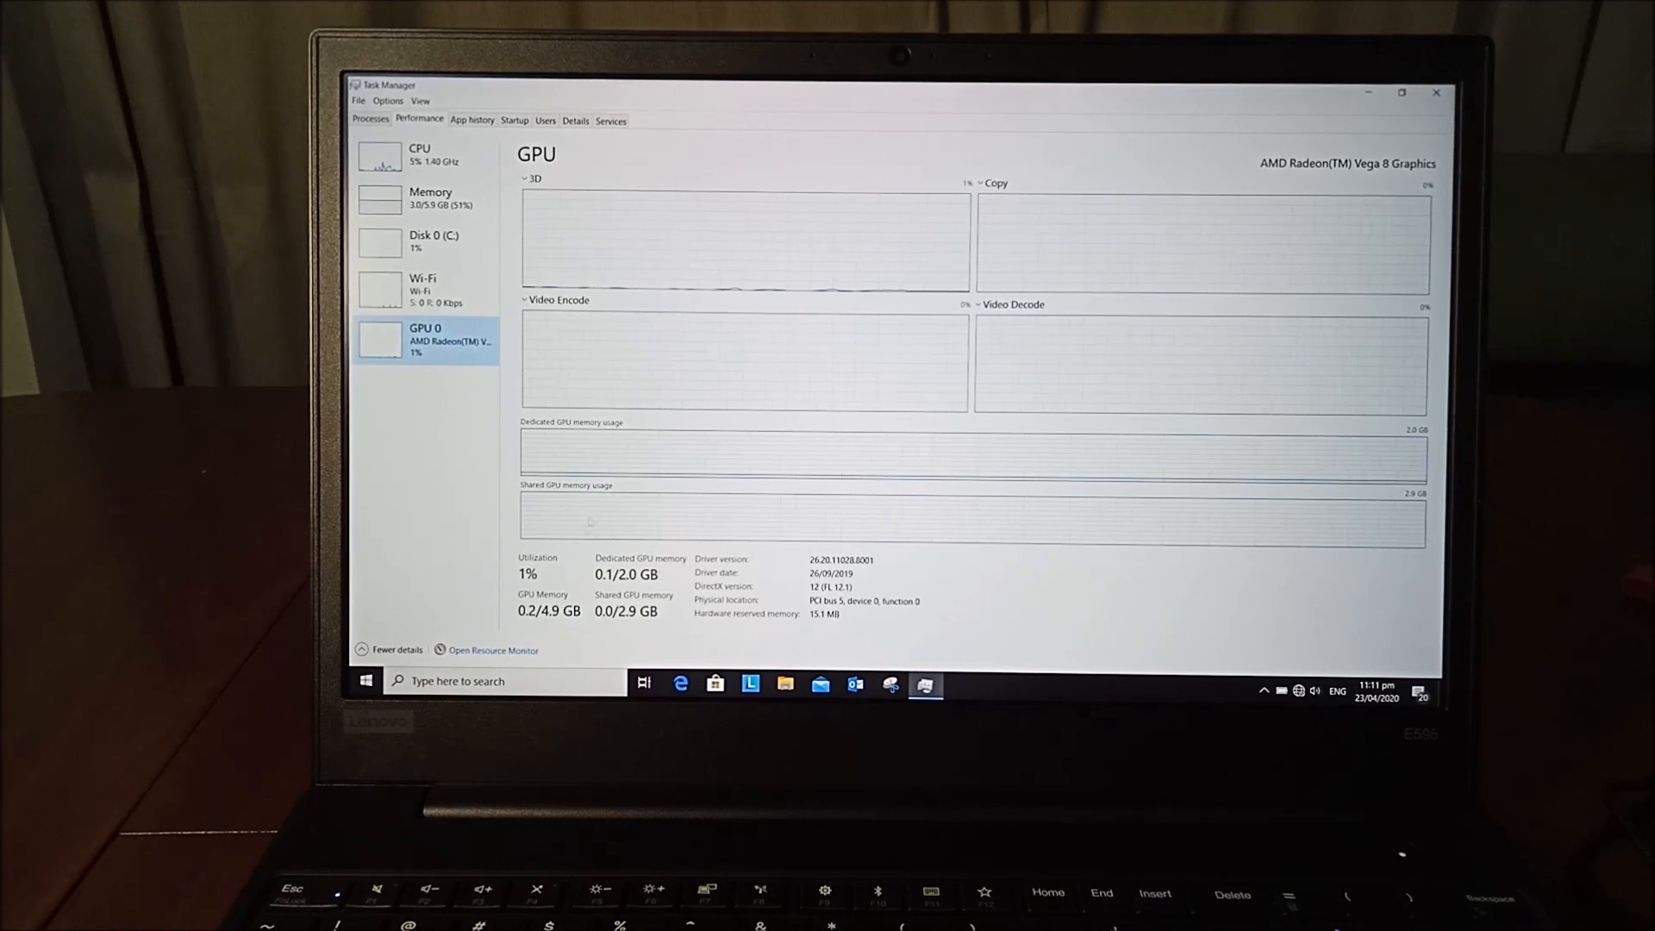
{"action": "mouse_move", "coordinate": [747, 444]}
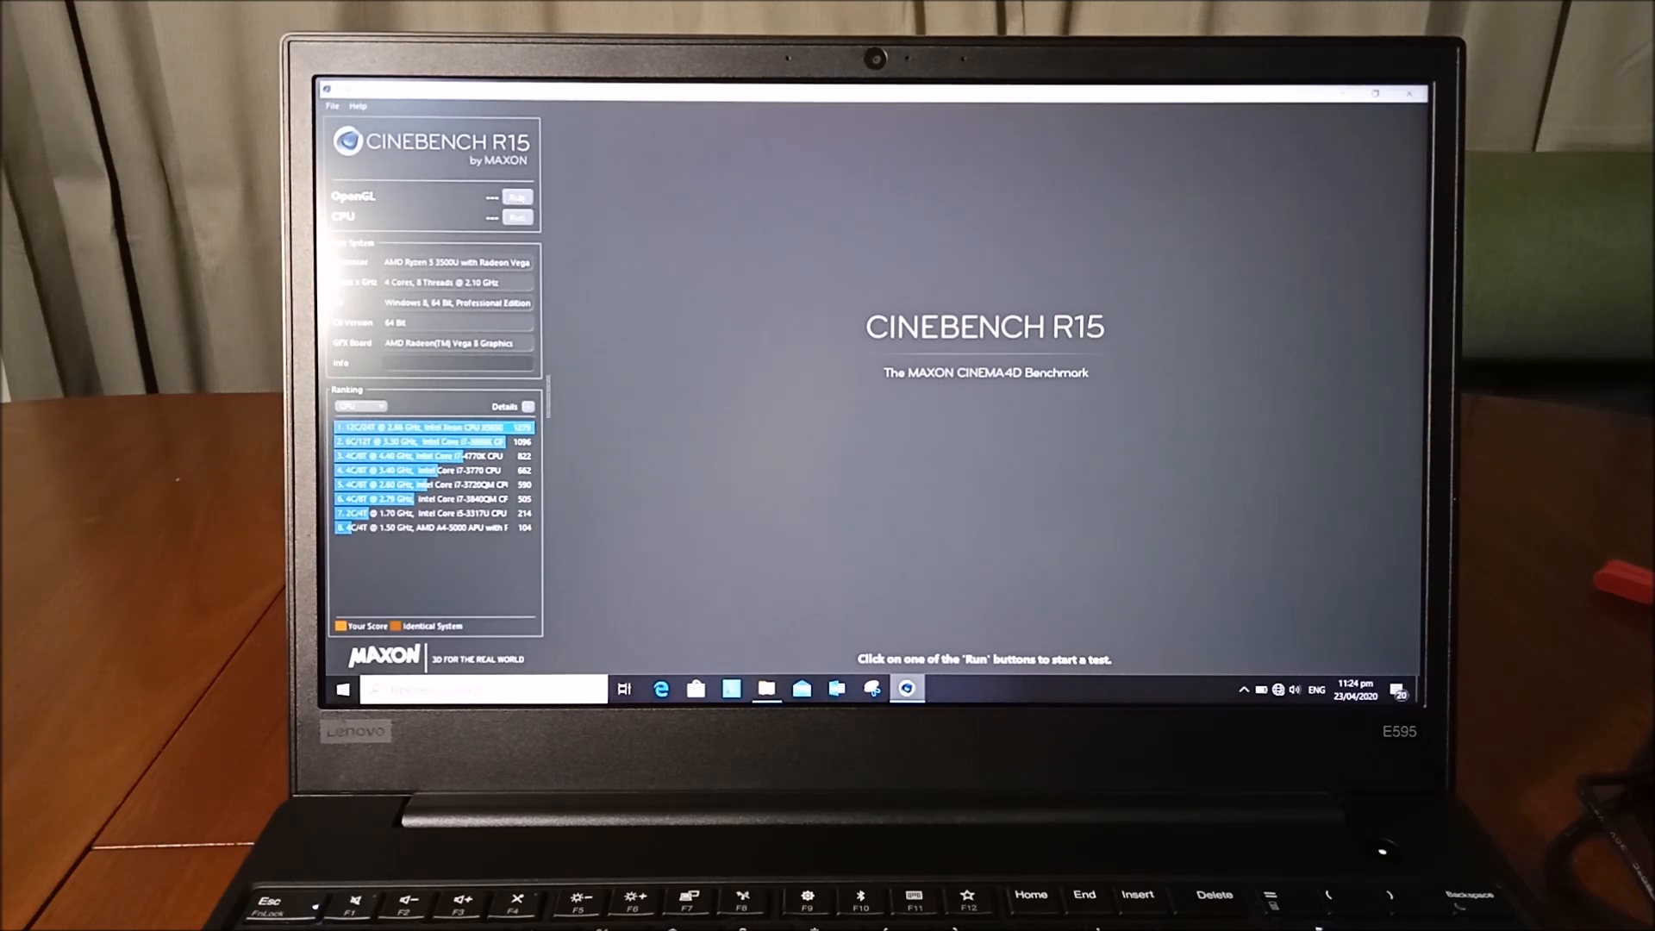
Run the OpenGL benchmark and wait for the 23.78 fps score.
{"action": "left_click", "coordinate": [518, 197]}
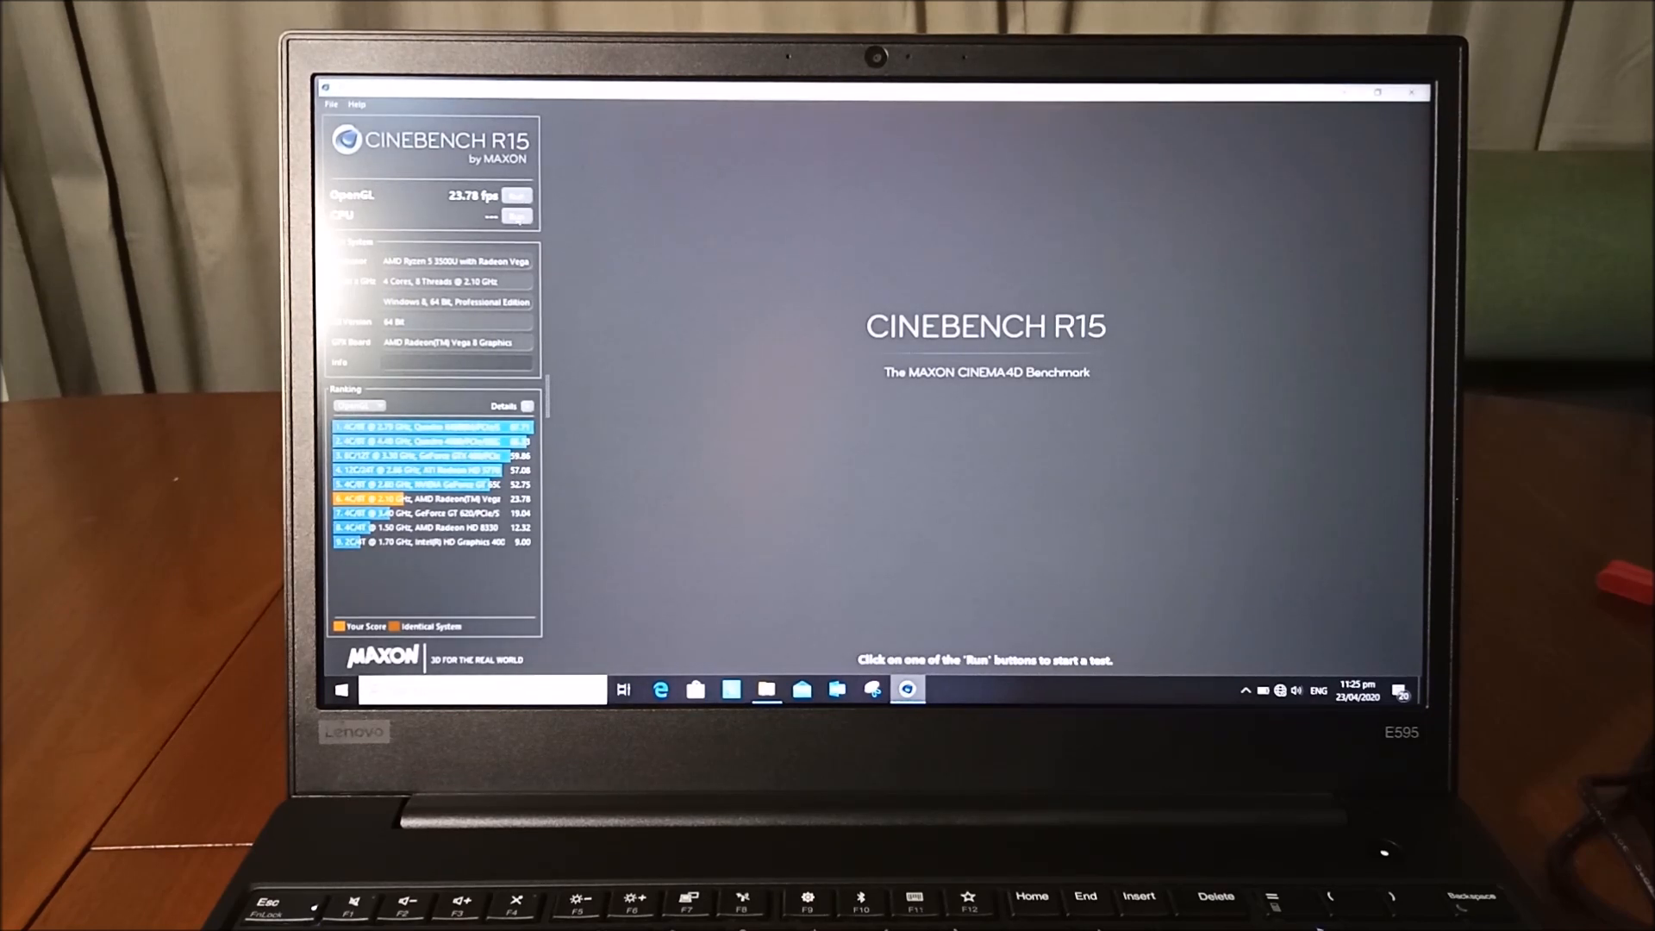
Run the CPU render benchmark to completion, scoring 532 in the processor rankings.
{"action": "left_click", "coordinate": [517, 217]}
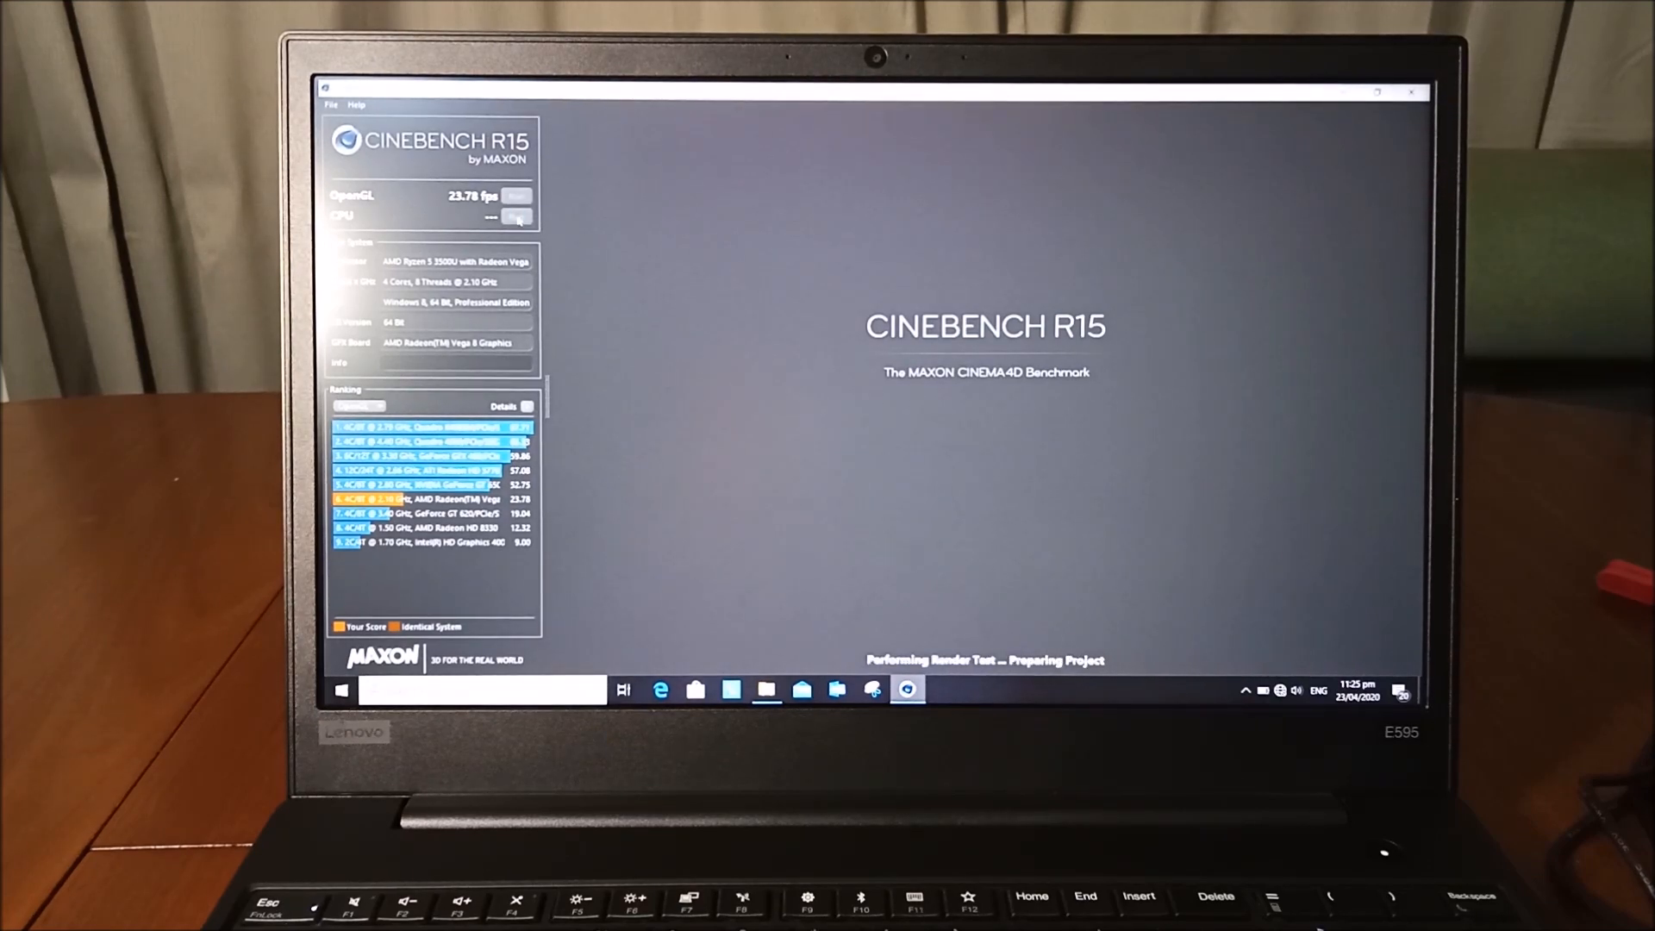
{"action": "left_click", "coordinate": [518, 218]}
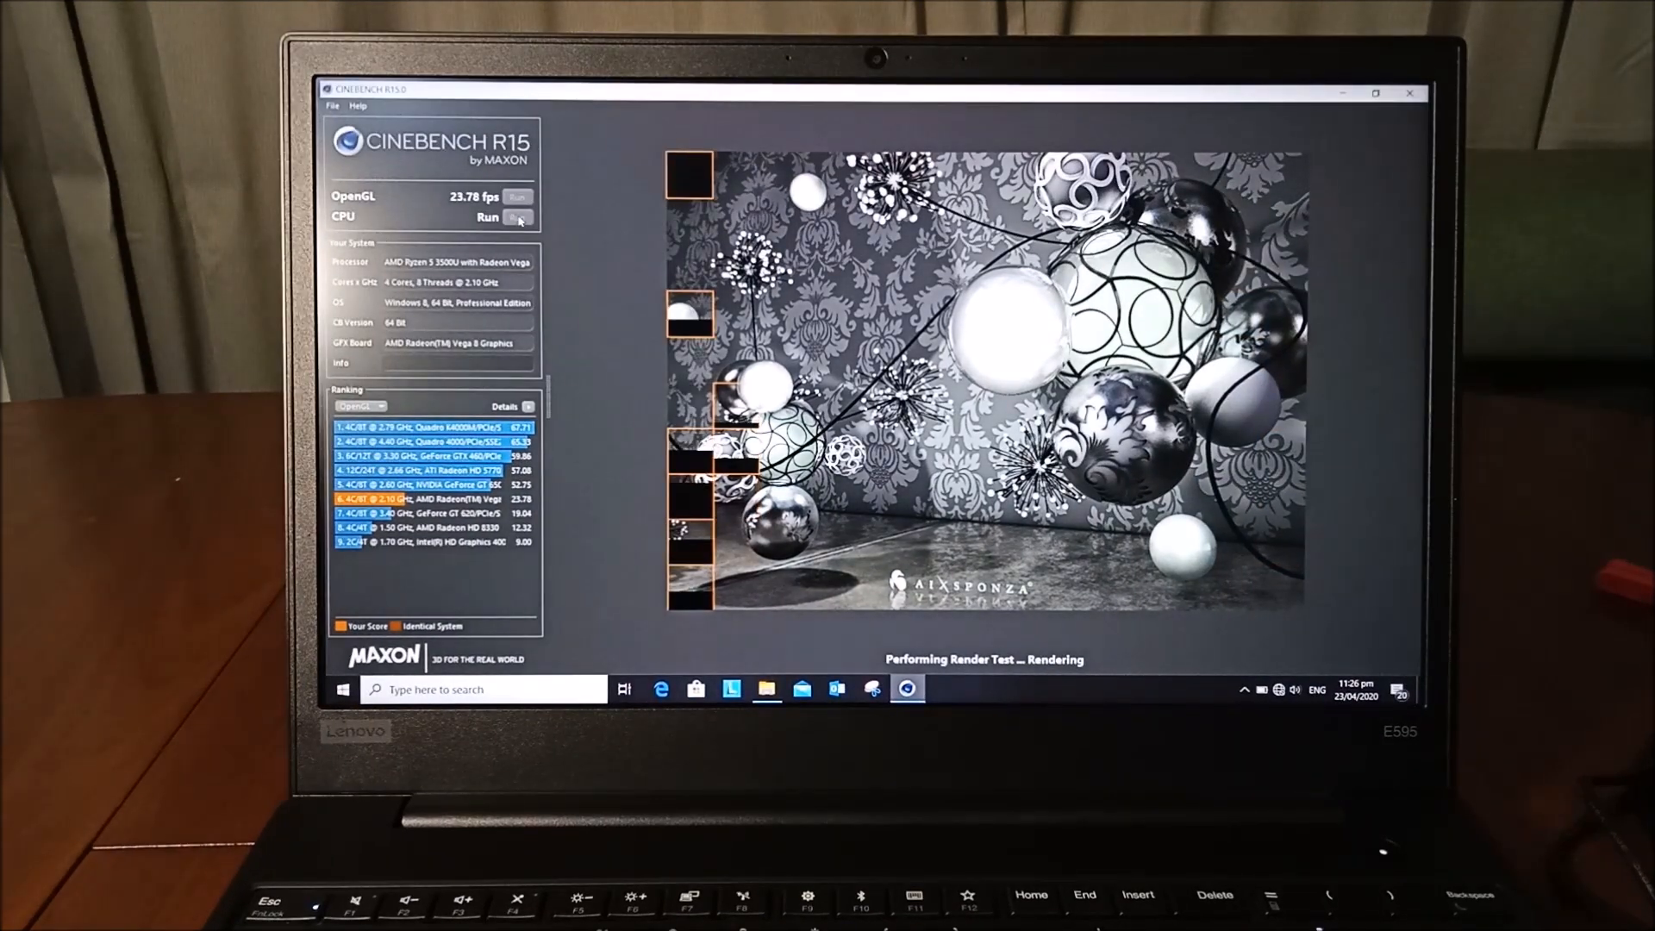
{"action": "left_click", "coordinate": [517, 217]}
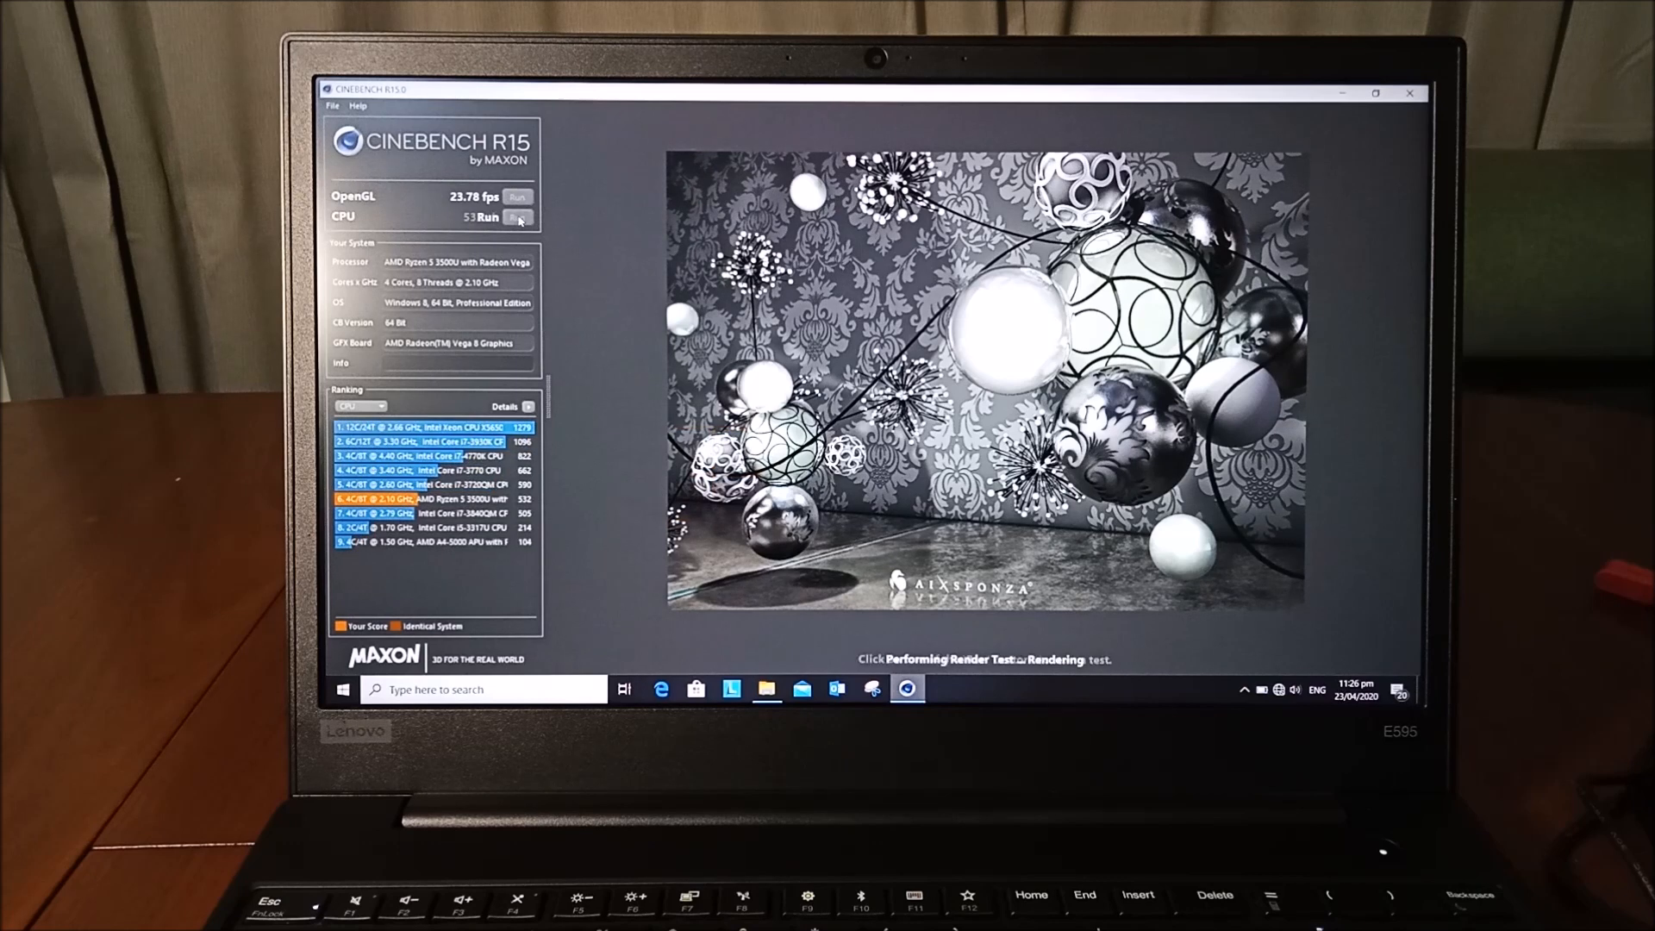